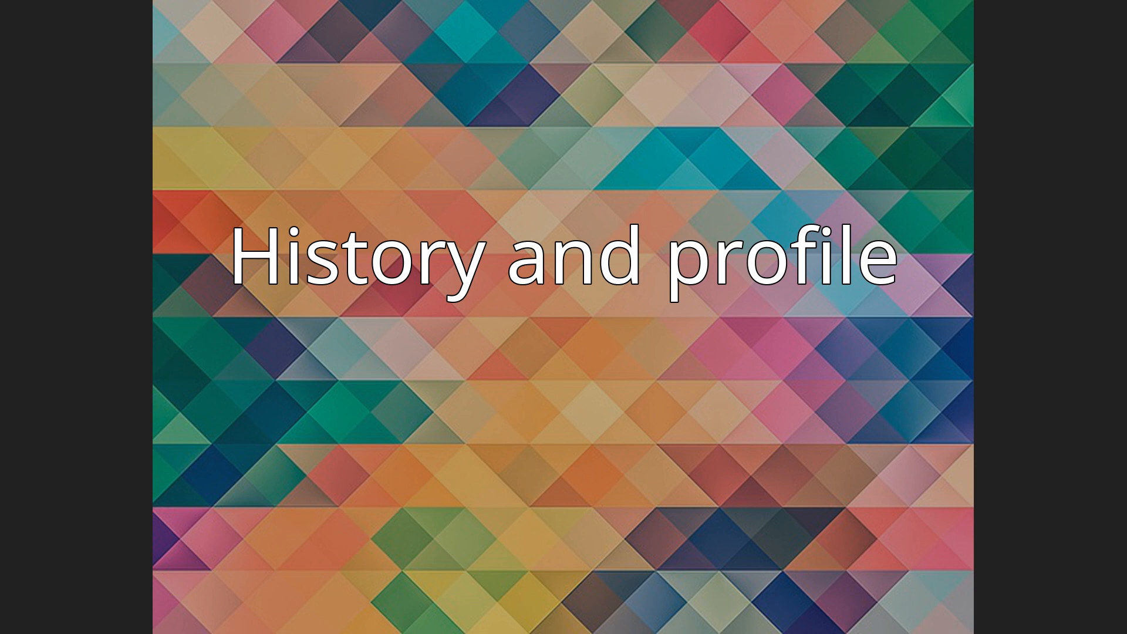
key(Right)
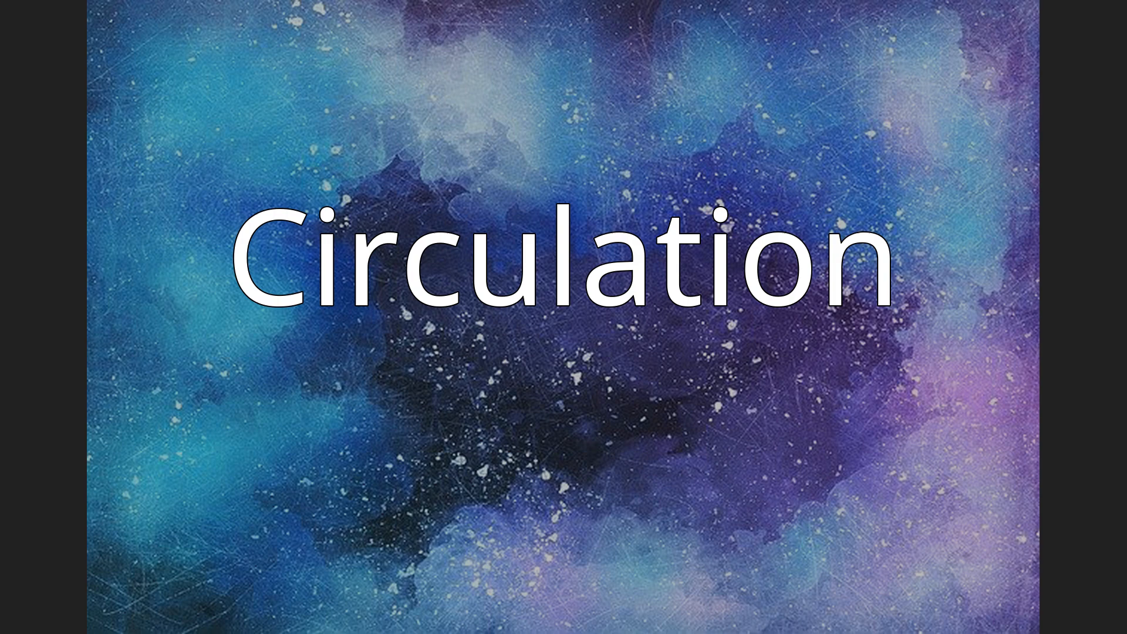